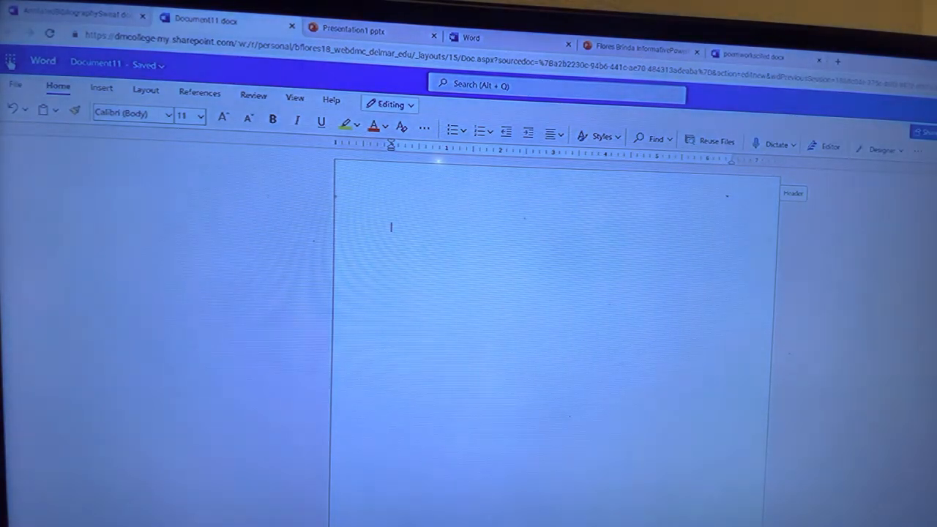
- Set the document font to Times New Roman at 12 point from the Home tab
click(11, 60)
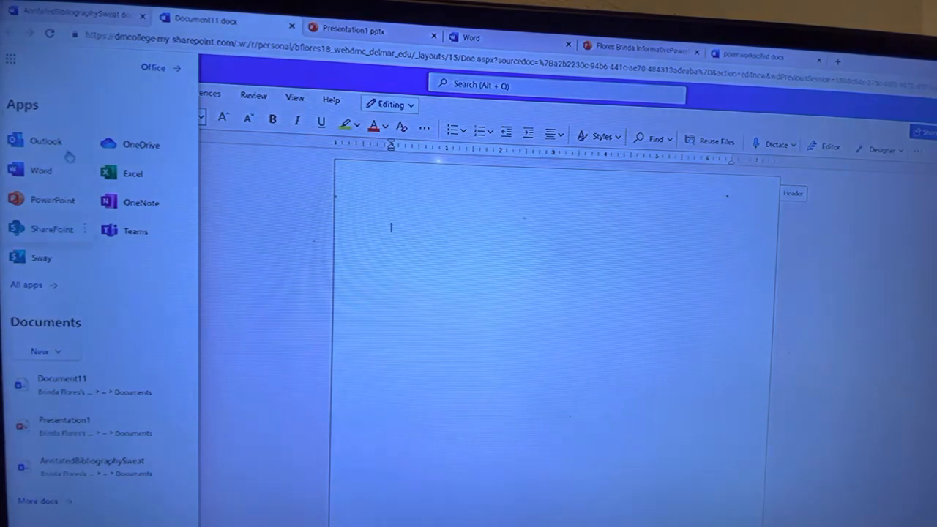
mouse_move(152, 202)
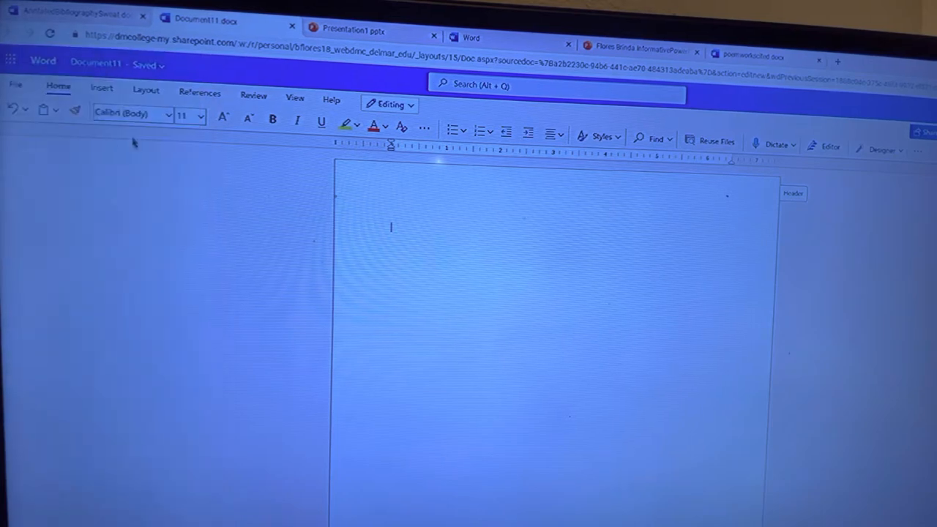
mouse_move(145, 152)
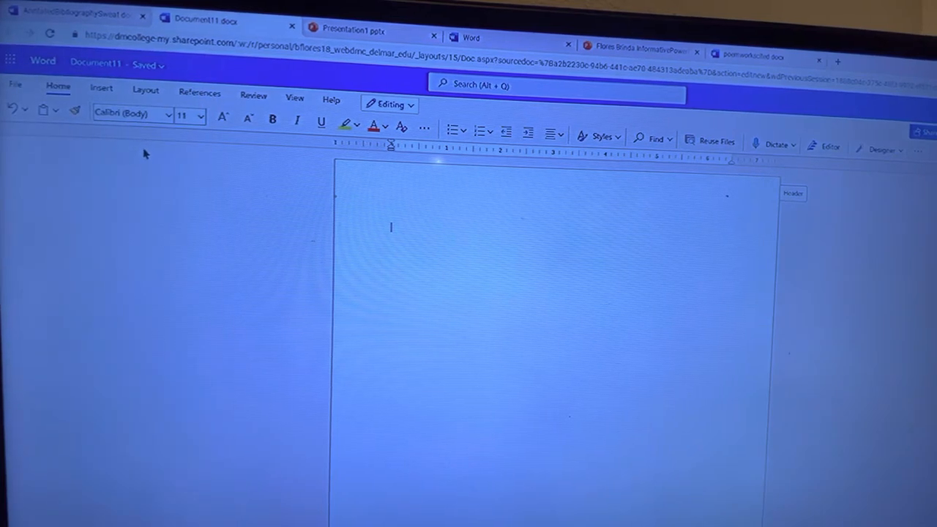
mouse_move(168, 121)
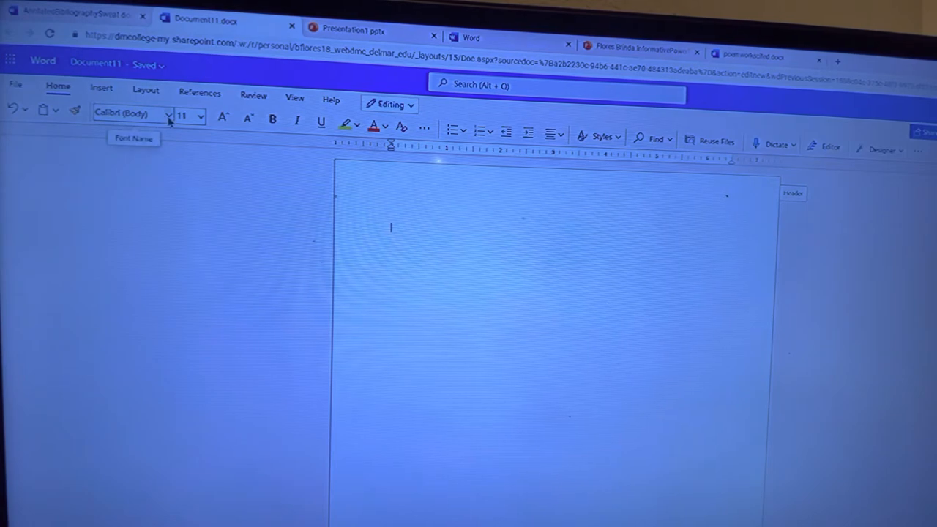
click(167, 115)
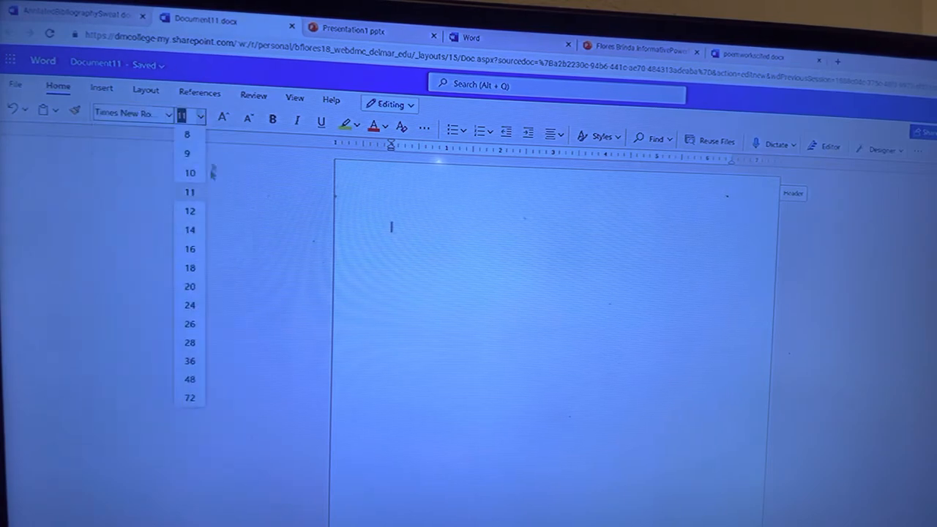
click(190, 211)
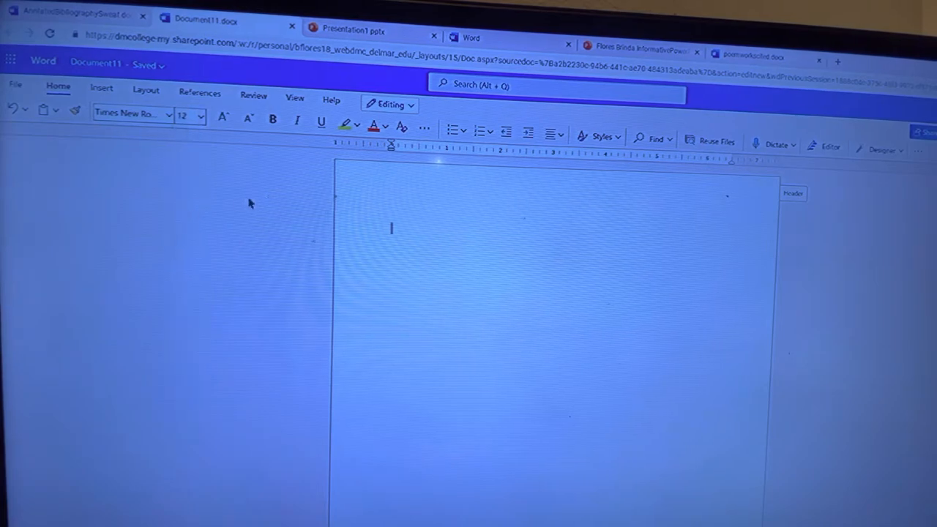
mouse_move(279, 203)
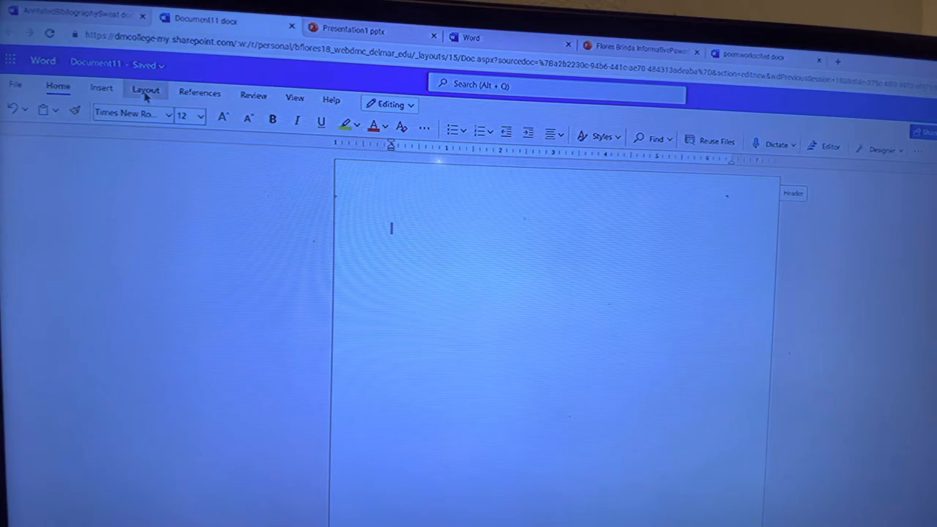
- Apply double line spacing with no added space between same-style paragraphs
click(145, 90)
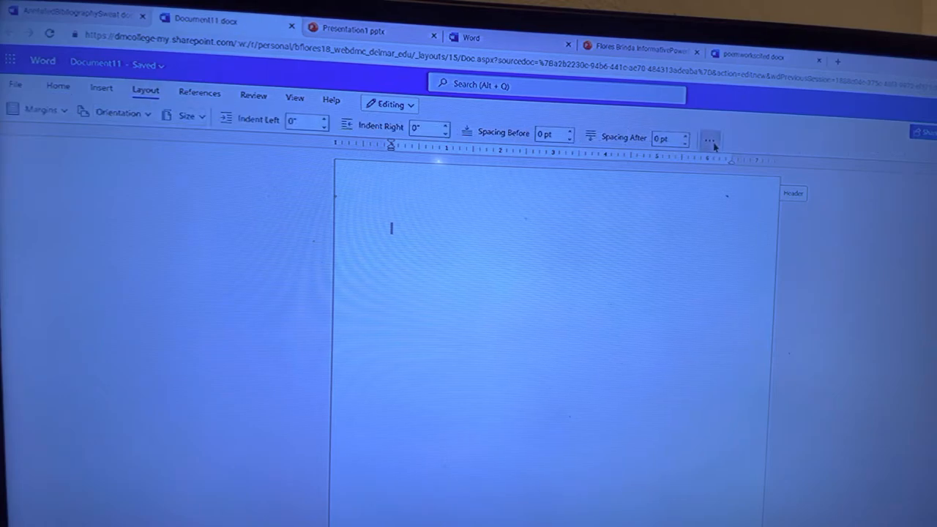
click(708, 139)
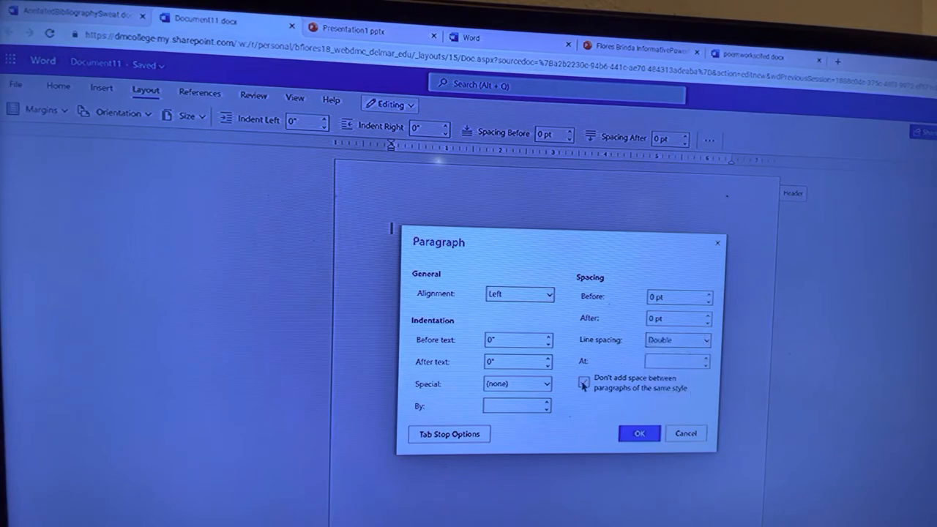
click(584, 382)
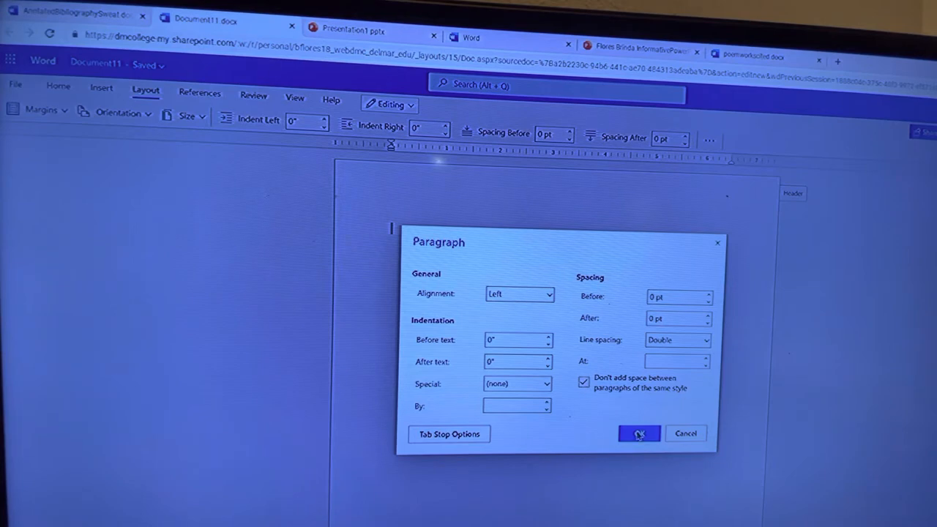
click(639, 434)
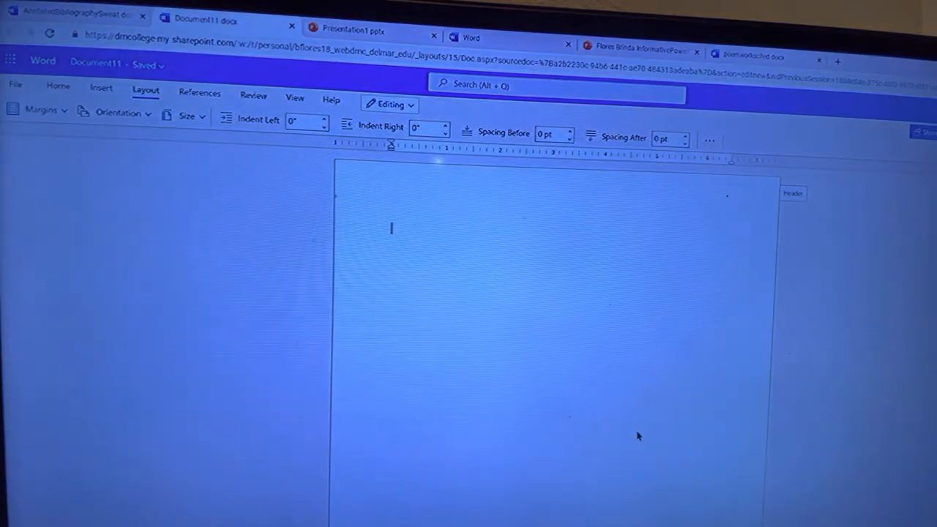
mouse_move(251, 264)
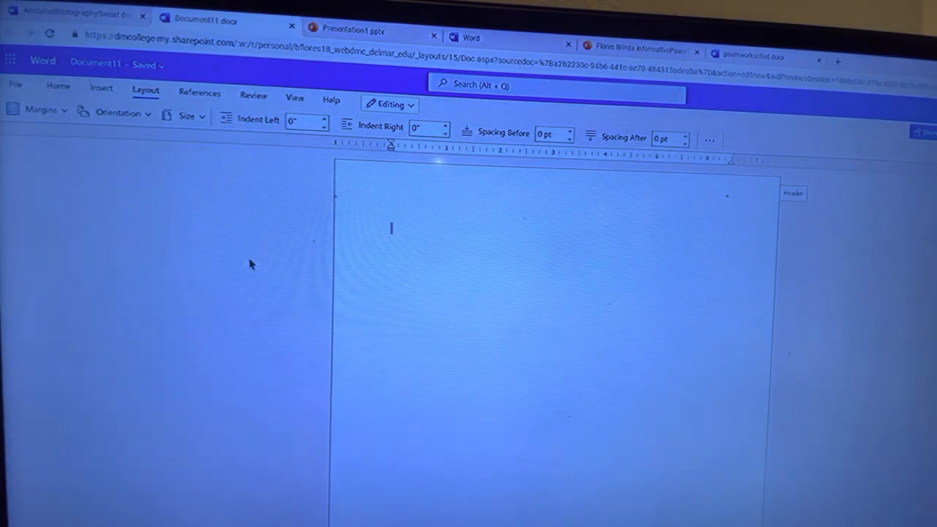
- Revisit the Paragraph dialog to review the special indentation choices
click(709, 139)
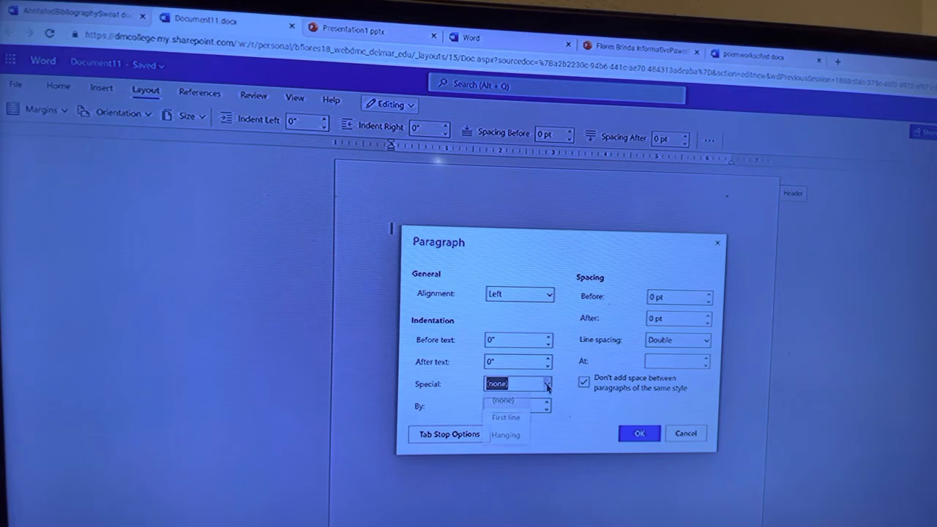
click(638, 432)
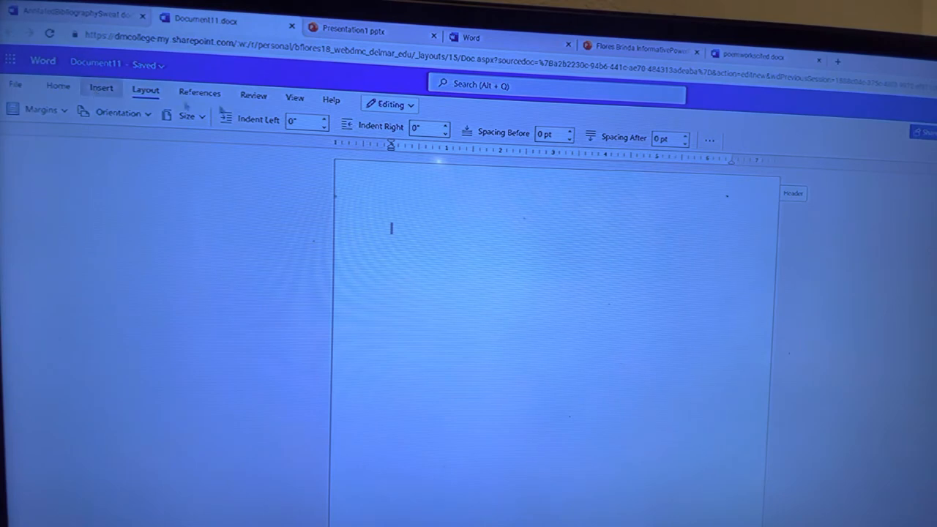
- Insert a top-right page number with Name before it, header text sized 12
click(101, 90)
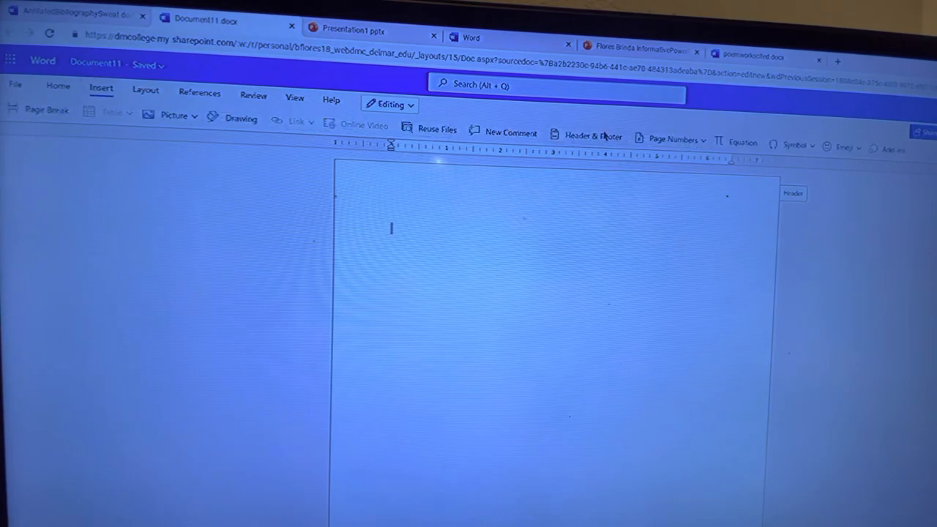
click(667, 139)
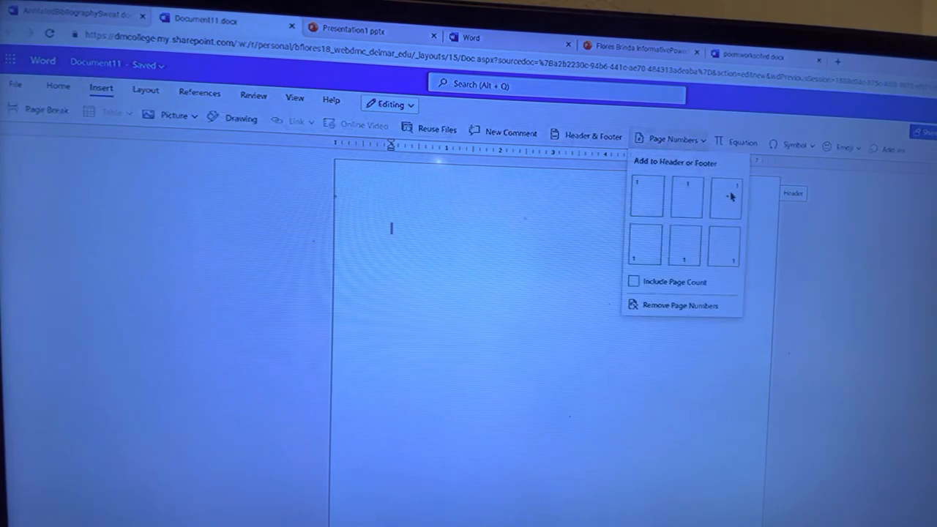
click(724, 196)
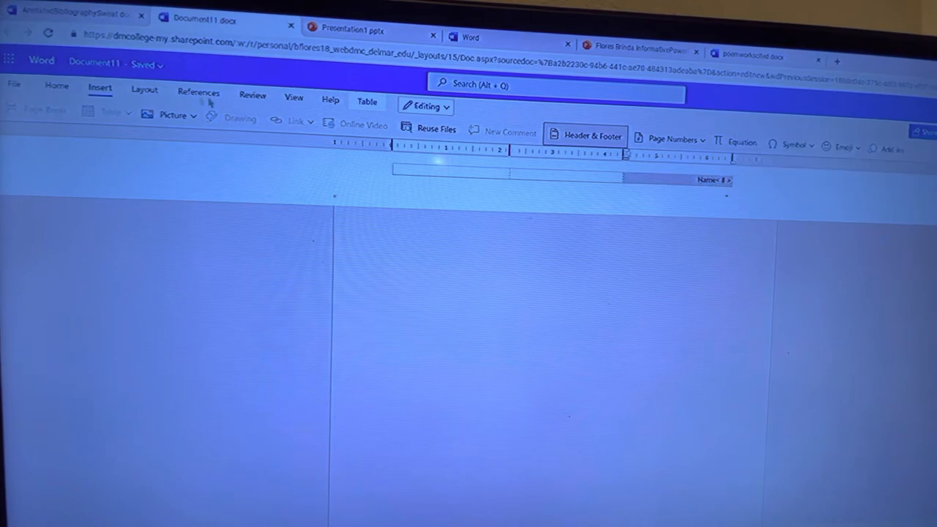
click(56, 87)
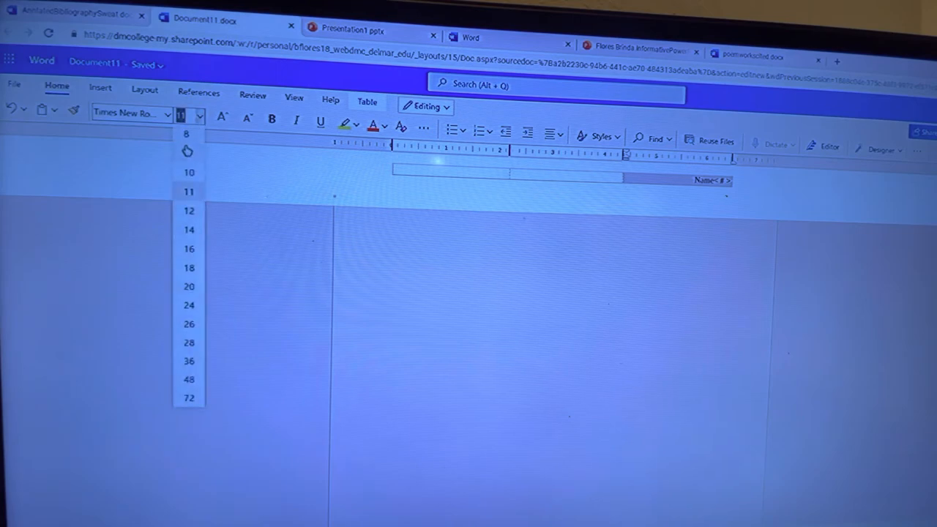
click(189, 211)
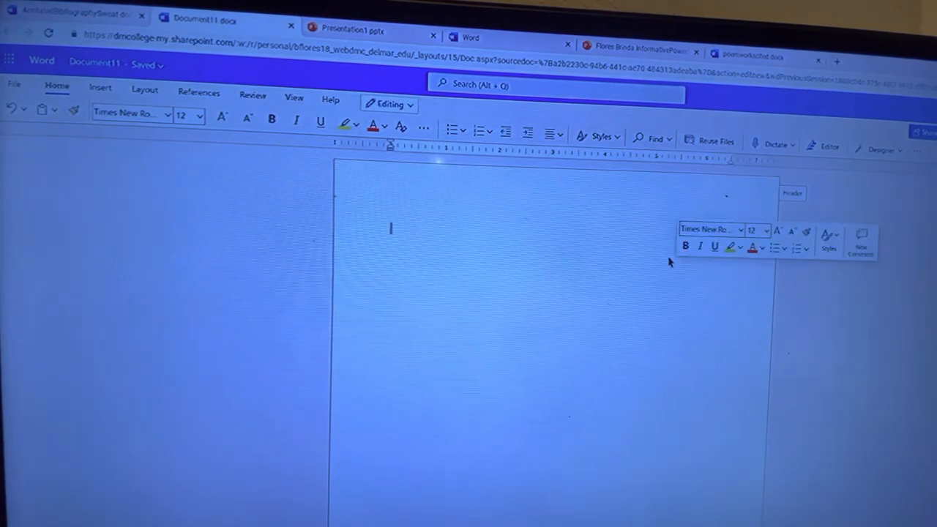
mouse_move(742, 303)
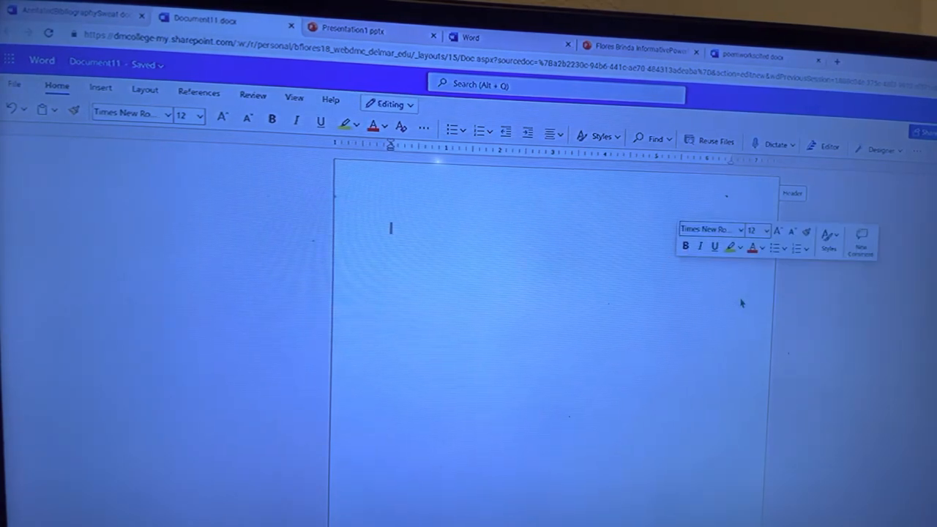
mouse_move(595, 320)
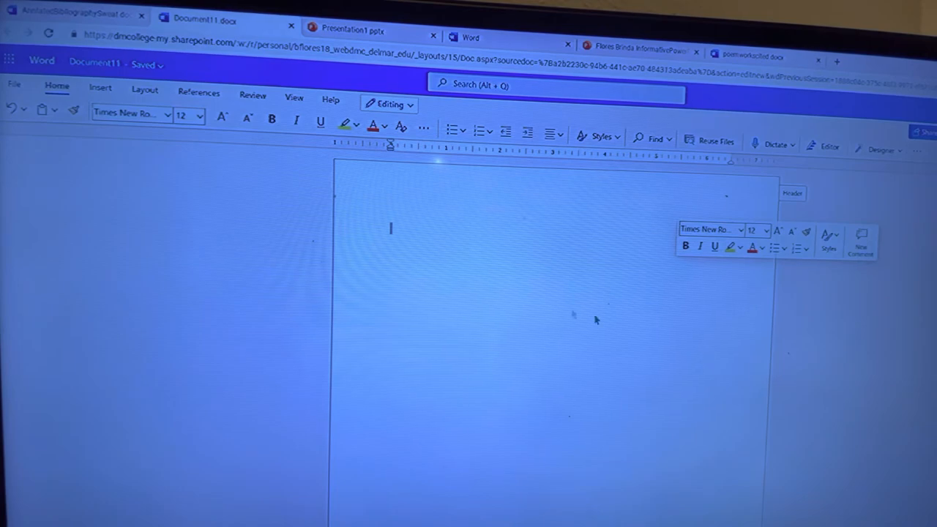
click(73, 14)
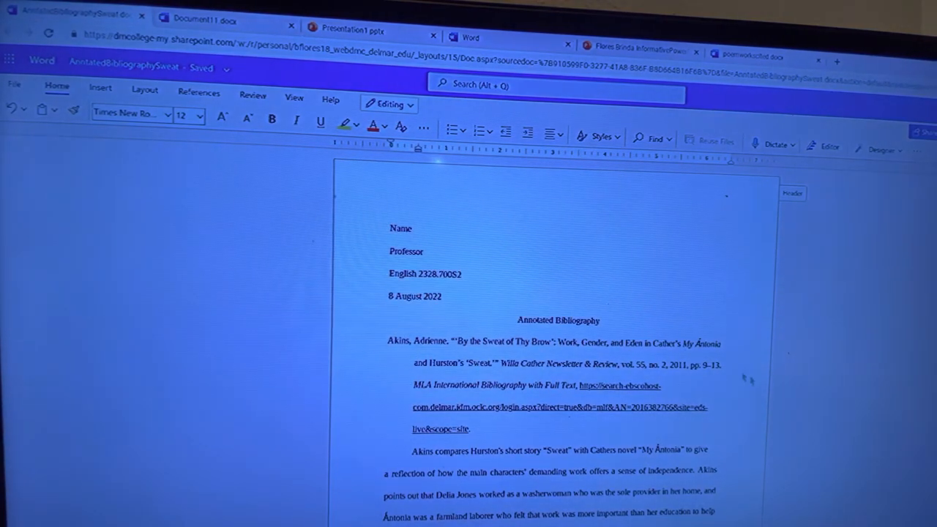
mouse_move(758, 388)
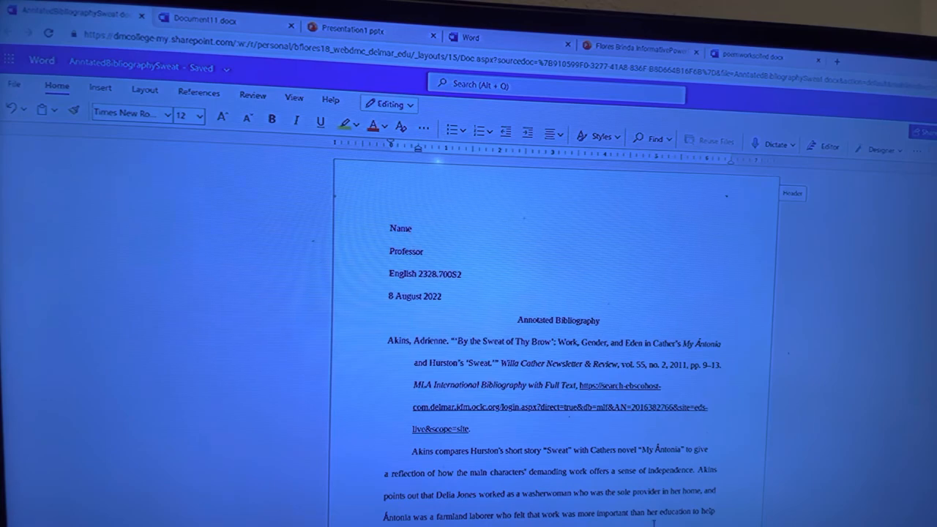
scroll(down, 3)
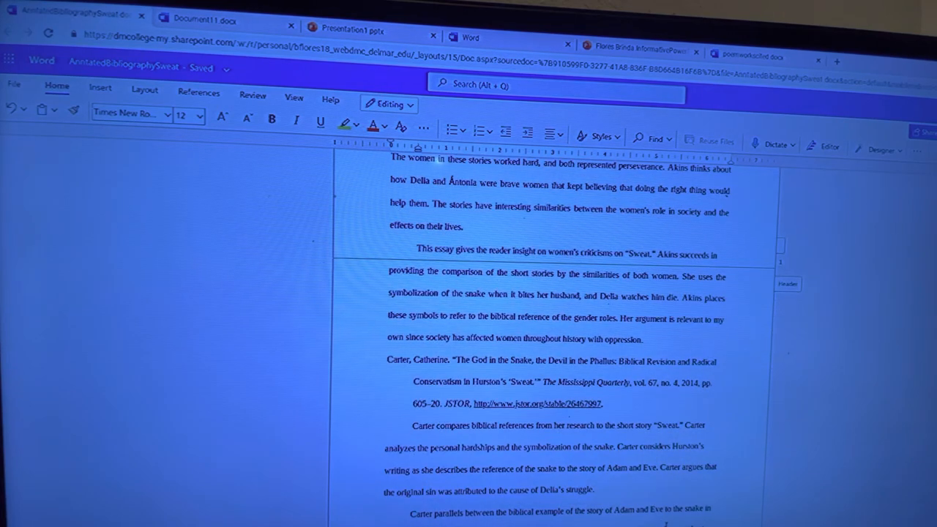
scroll(up, 3)
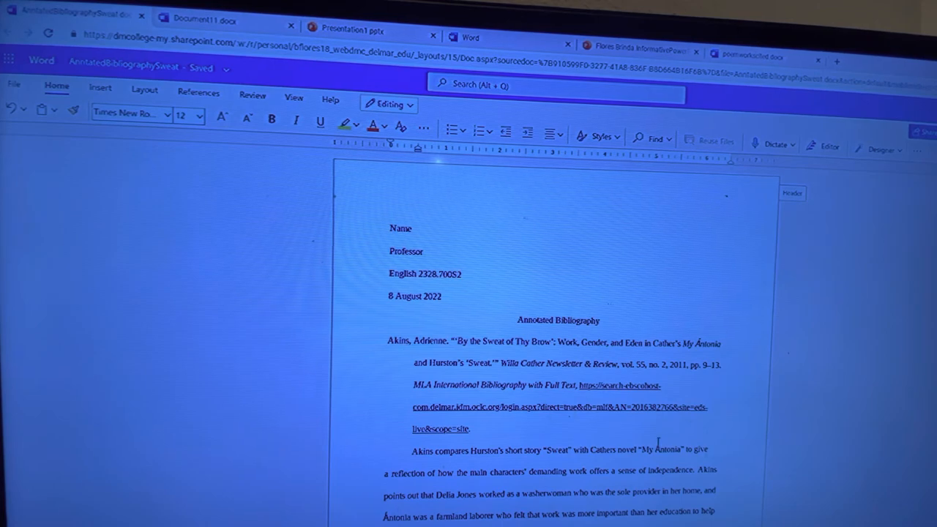
scroll(down, 3)
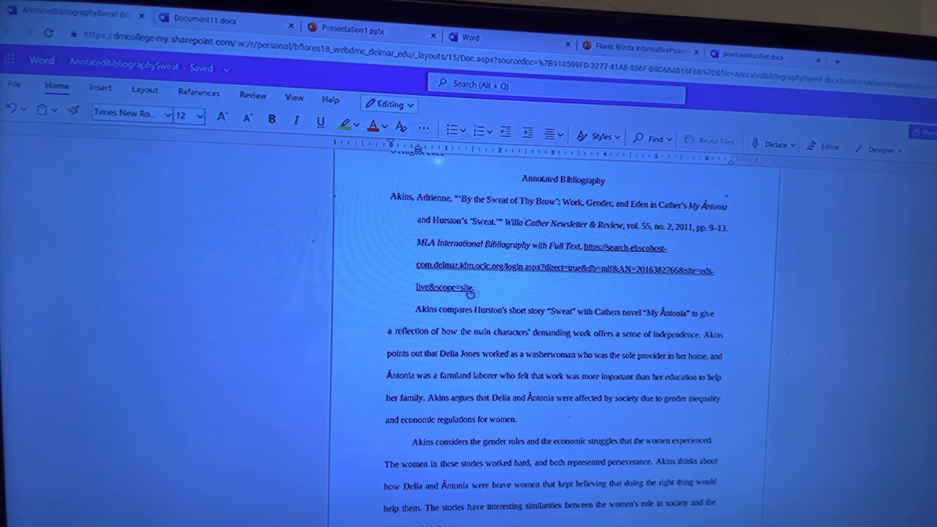
scroll(down, 3)
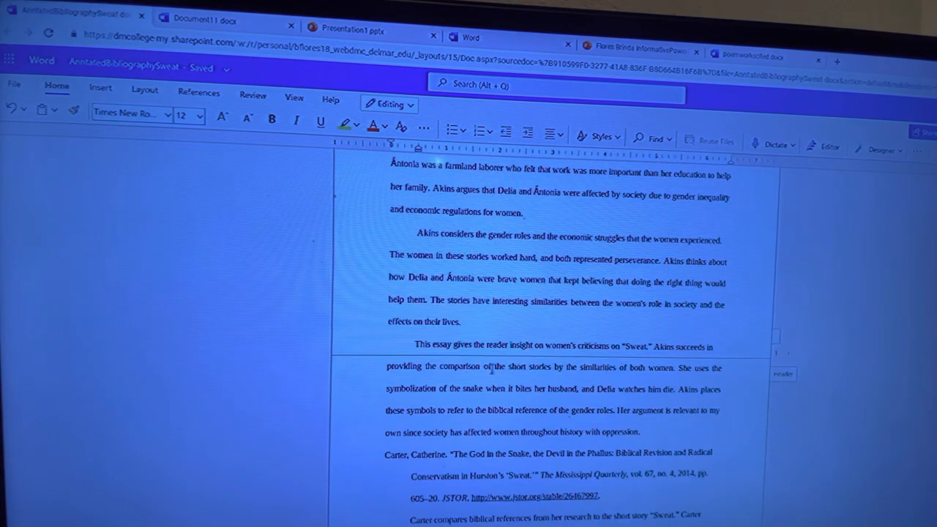
scroll(down, 3)
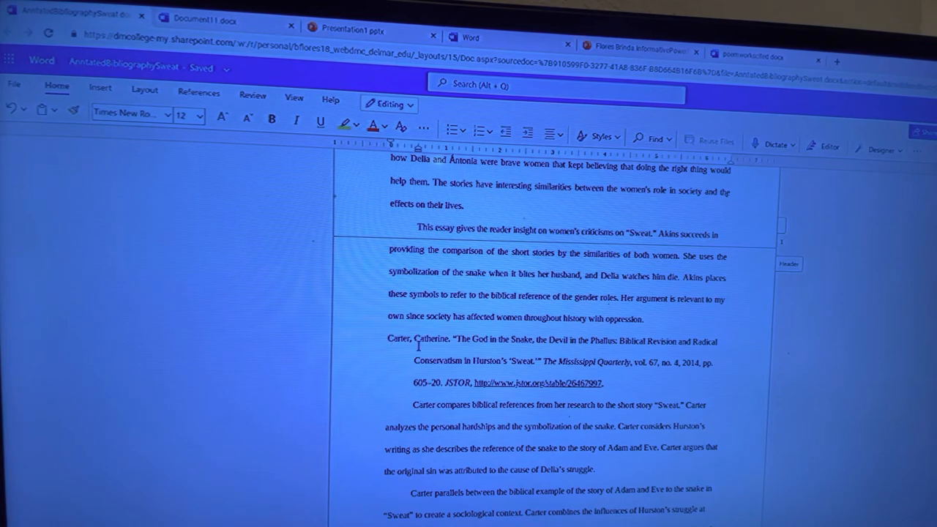
mouse_move(377, 345)
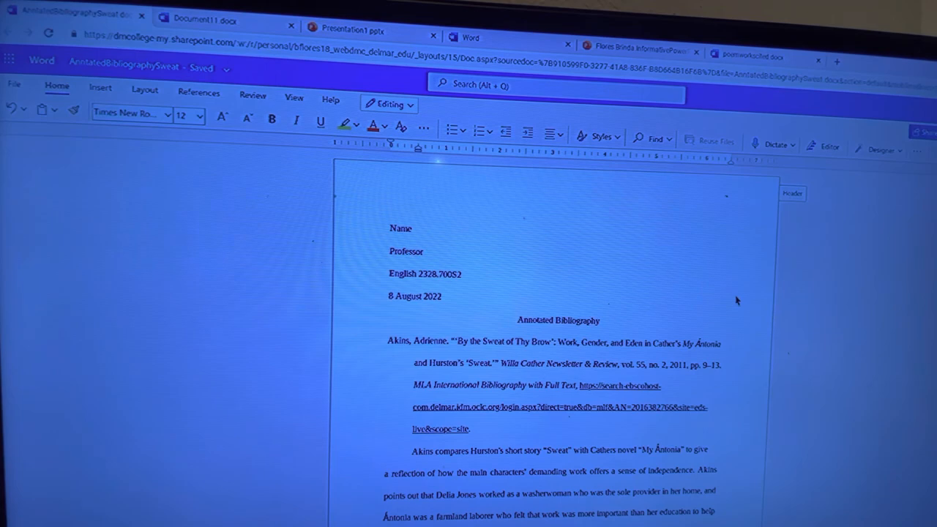
click(213, 20)
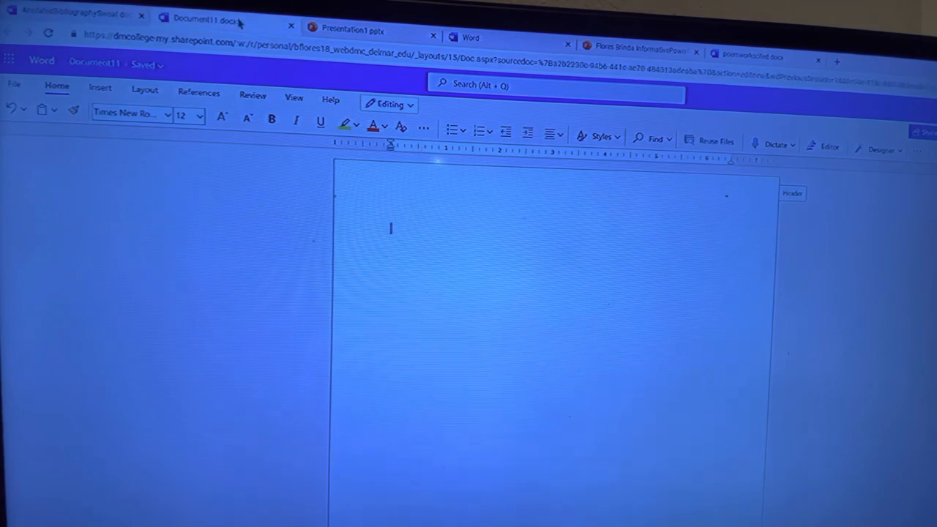
mouse_move(557, 303)
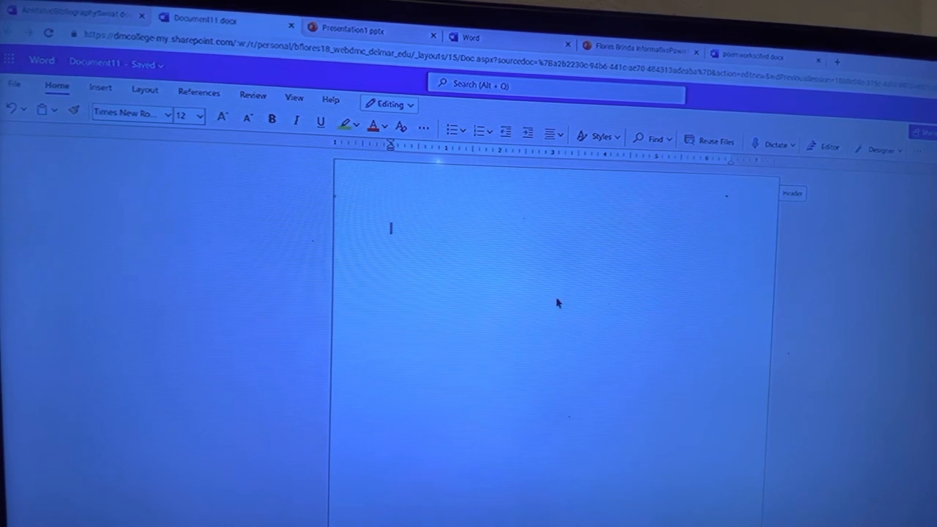